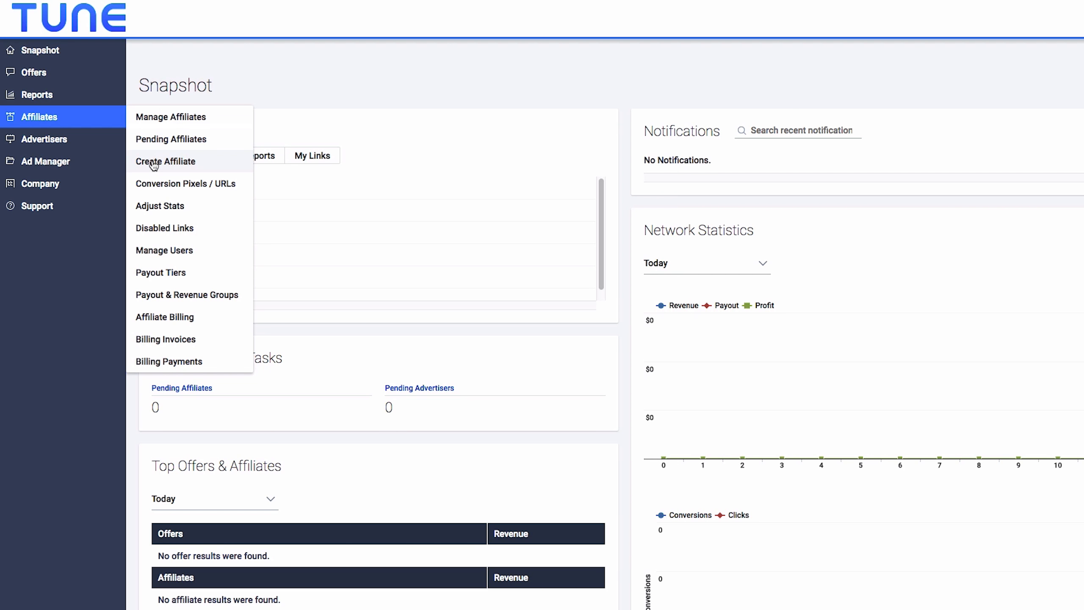
Start a new affiliate named Test Publisher from the Affiliates menu.
left_click(165, 160)
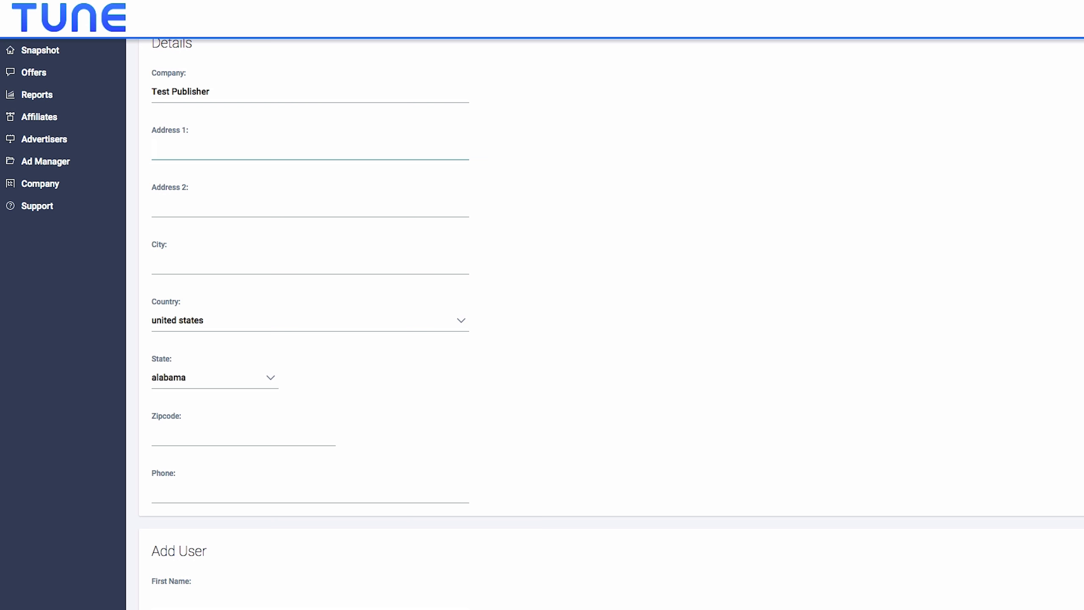
Enter the affiliate address 123 Fake Street and city Montgomery.
type("123 Fake Street")
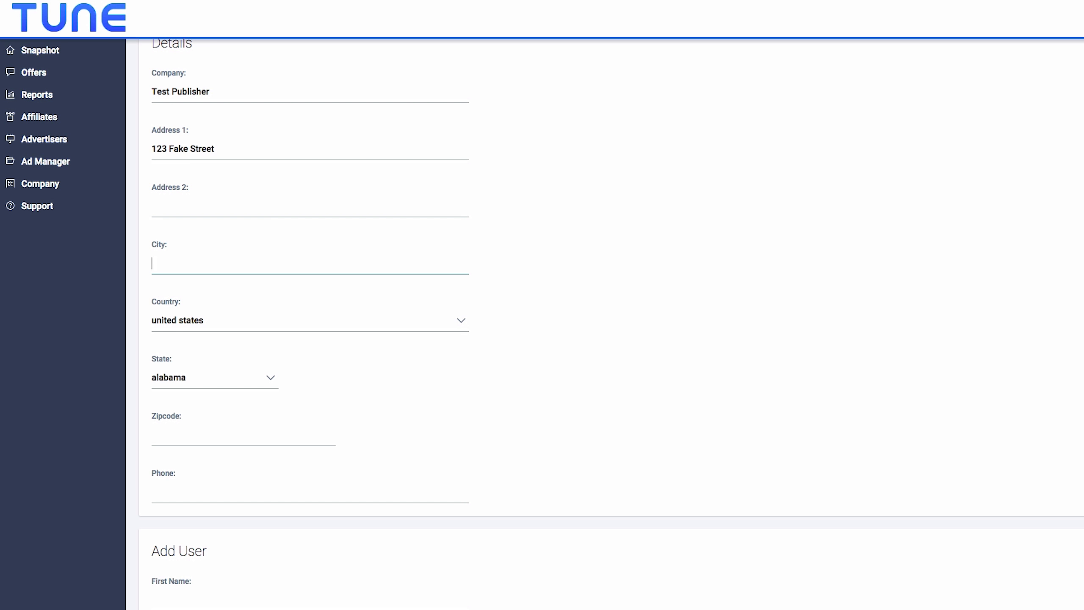
type("Montgomery")
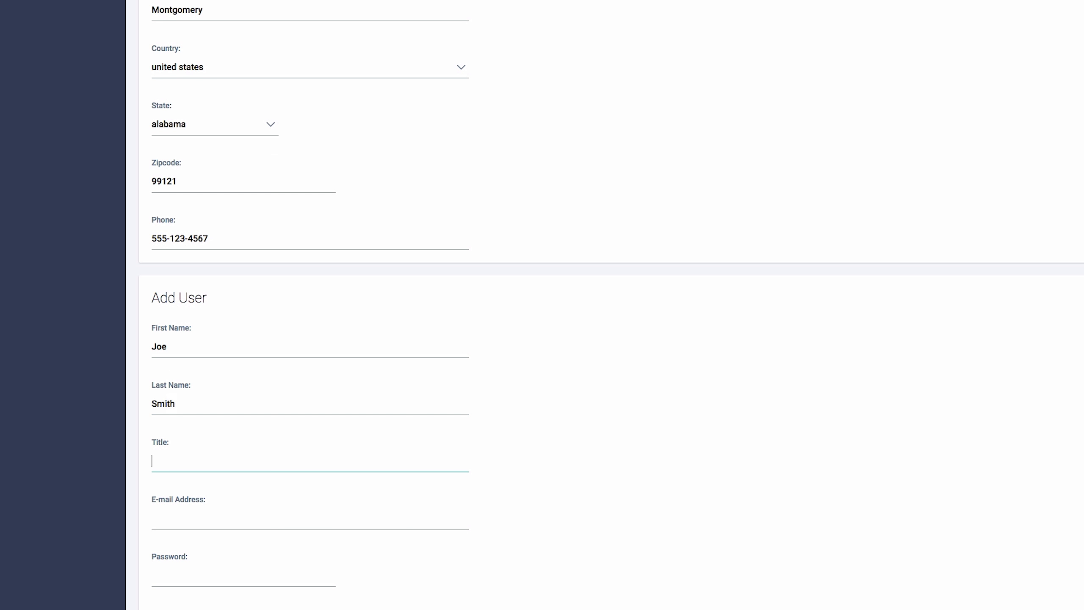
type("jsmith@smith.com")
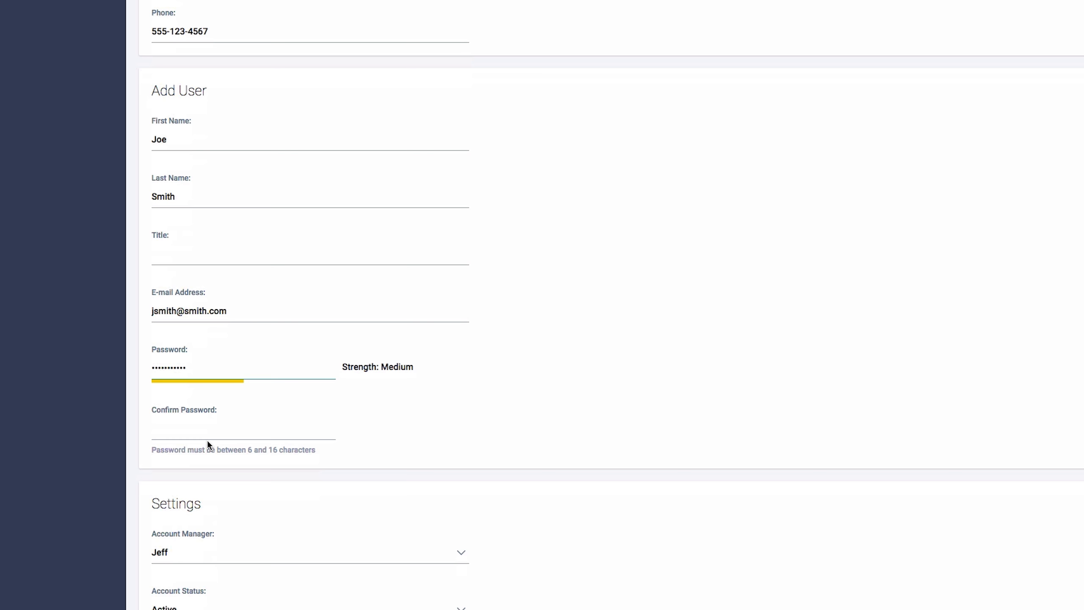
type("••••••••")
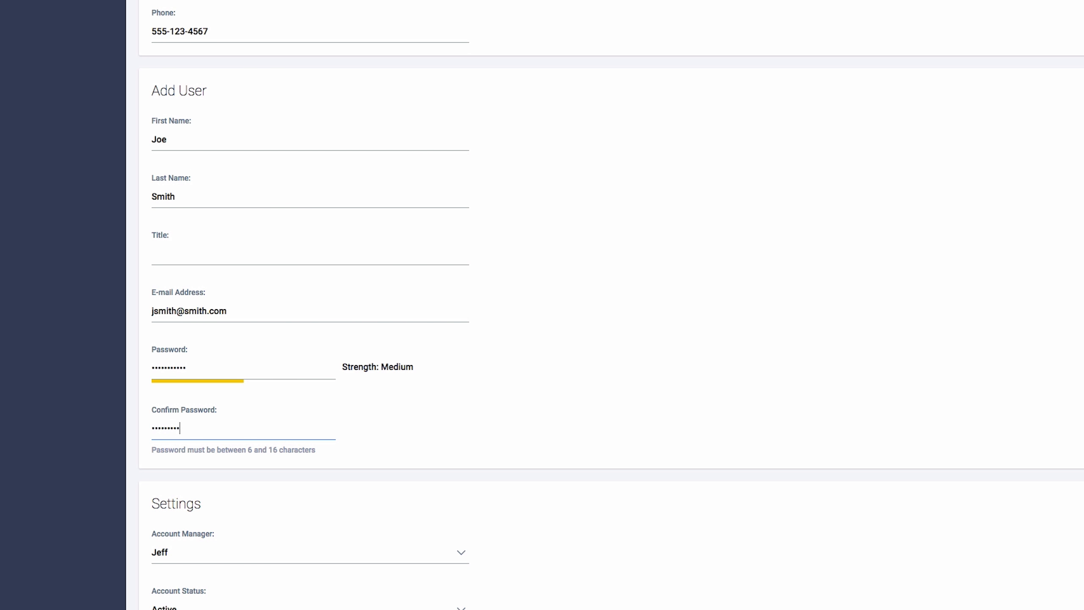
scroll("down", 3)
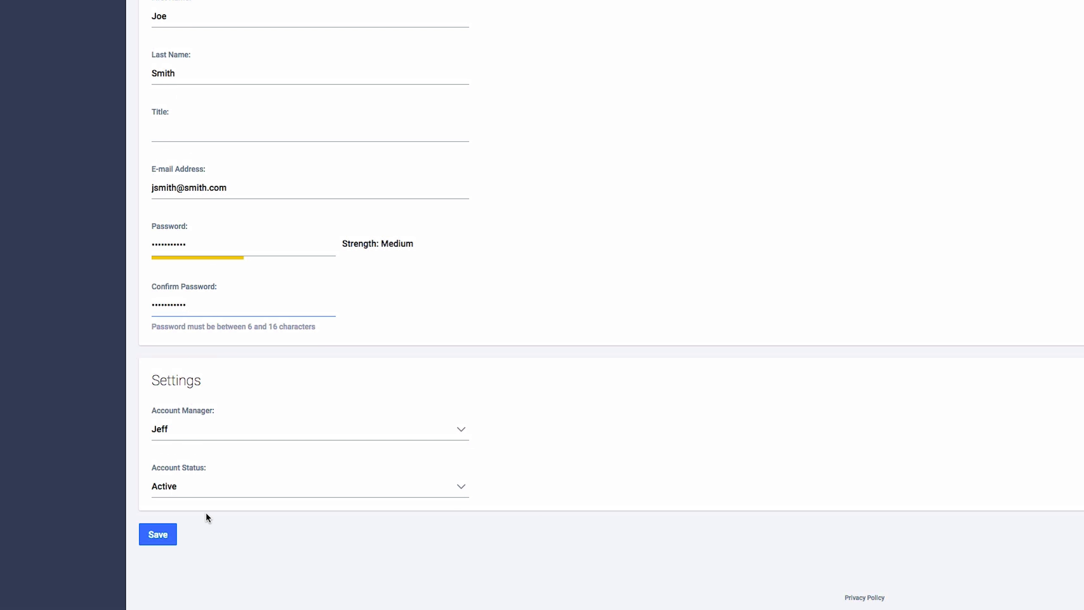
left_click(158, 534)
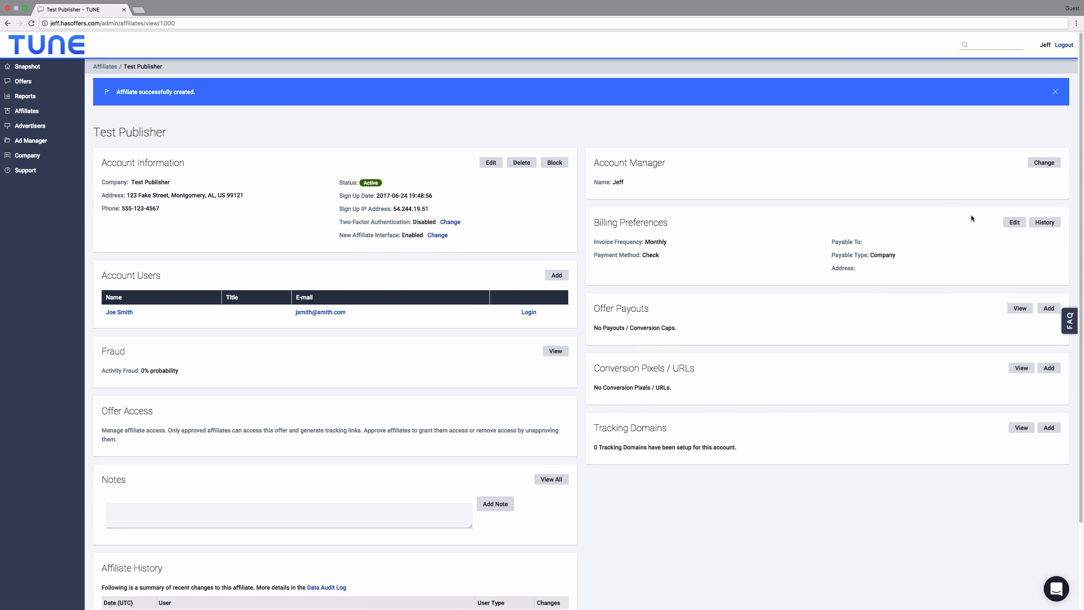
Edit the affiliate's billing preferences with Invoice Frequency set to Weekly.
left_click(1014, 222)
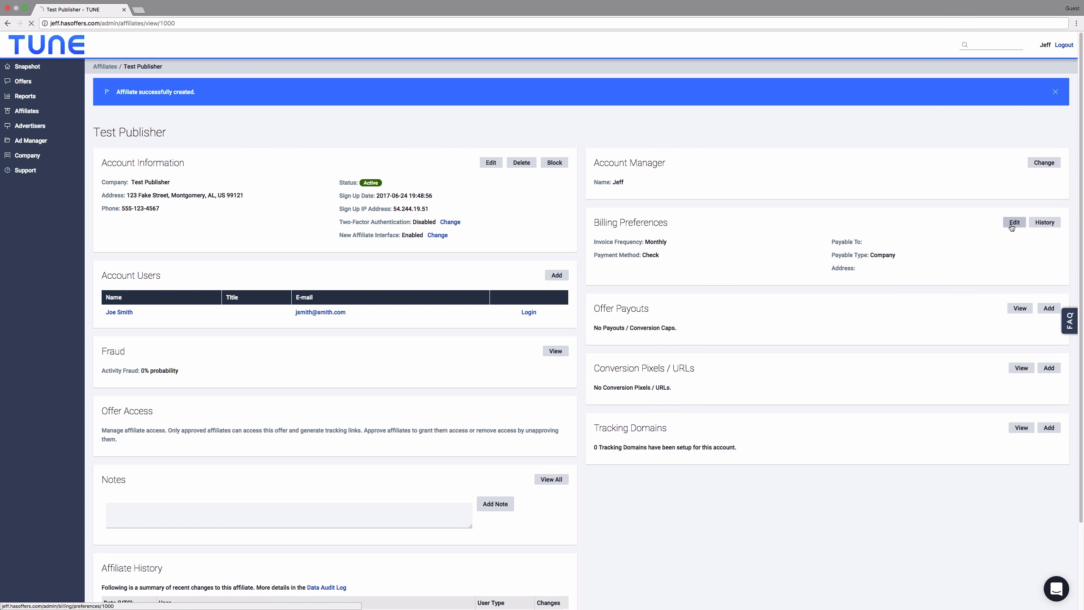
left_click(1014, 222)
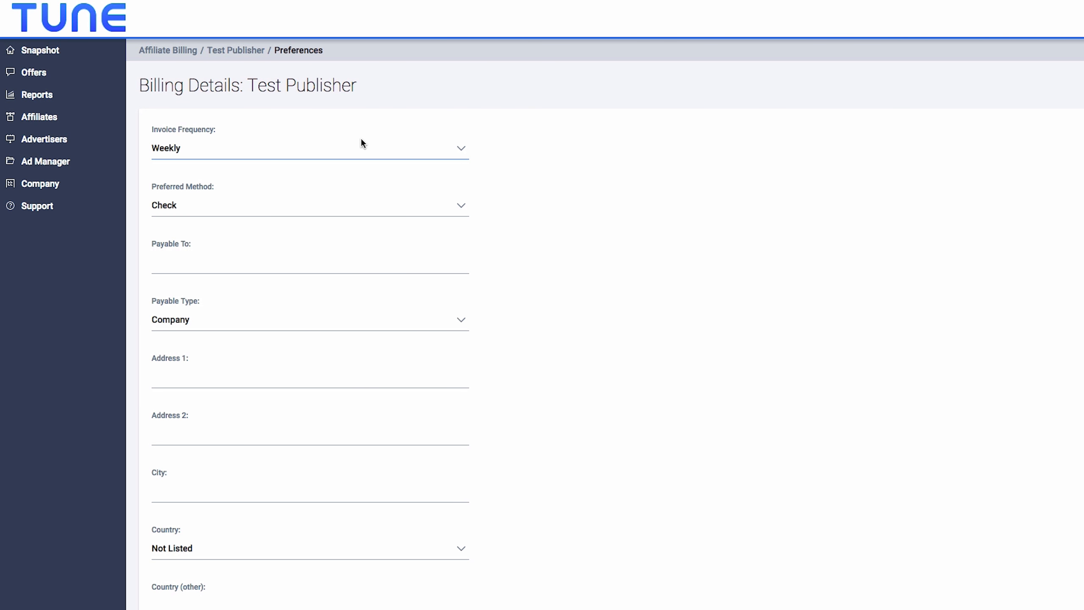
Make billing payable to Joe Smith at 123 Fake Street, Montgomery.
type("Joe")
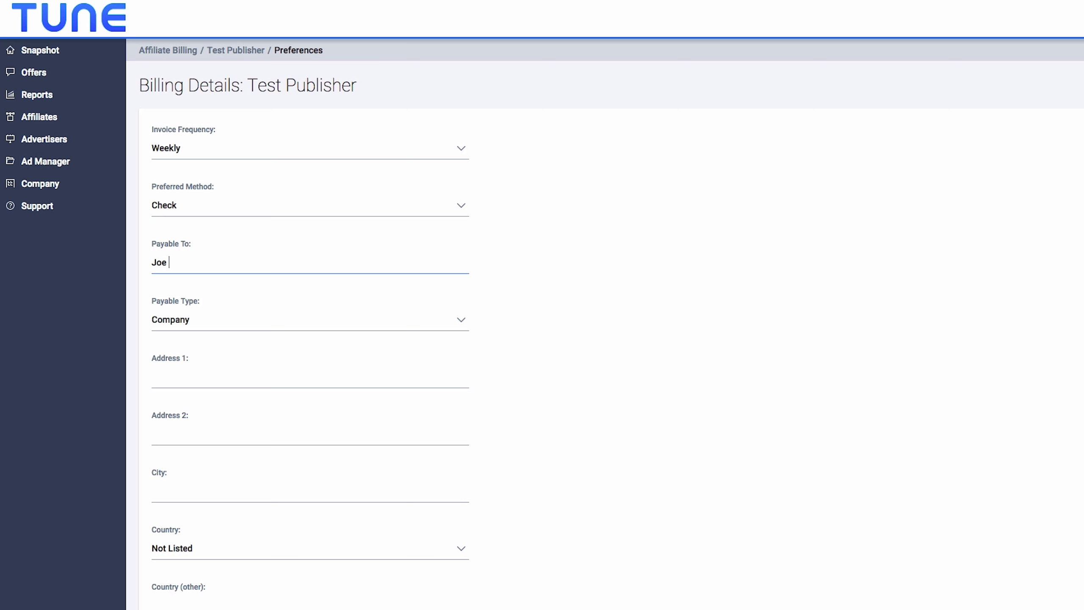
type("Smith")
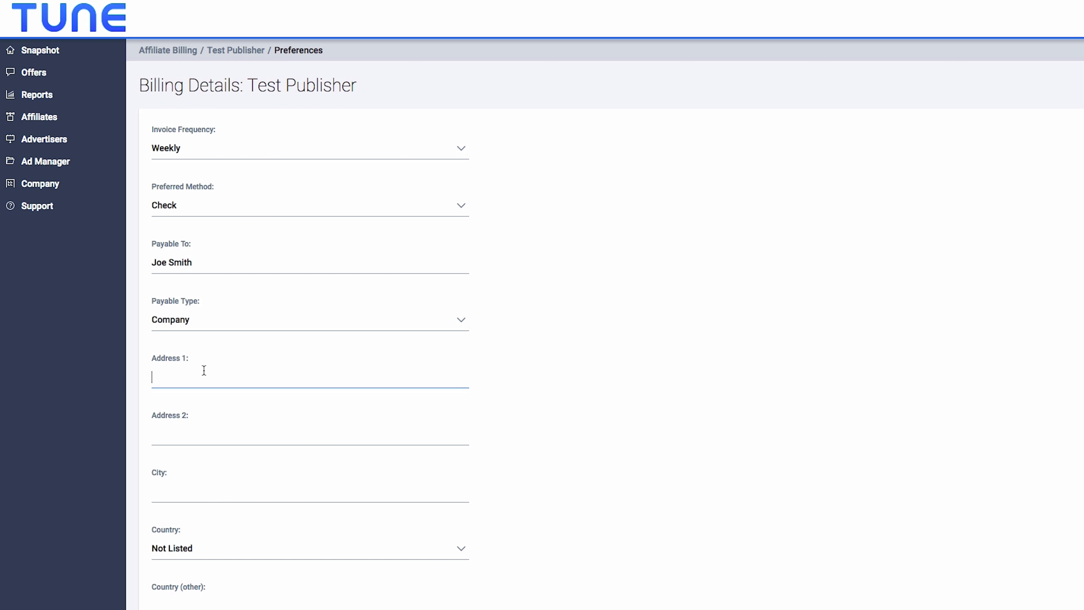
type("123 Fake Street")
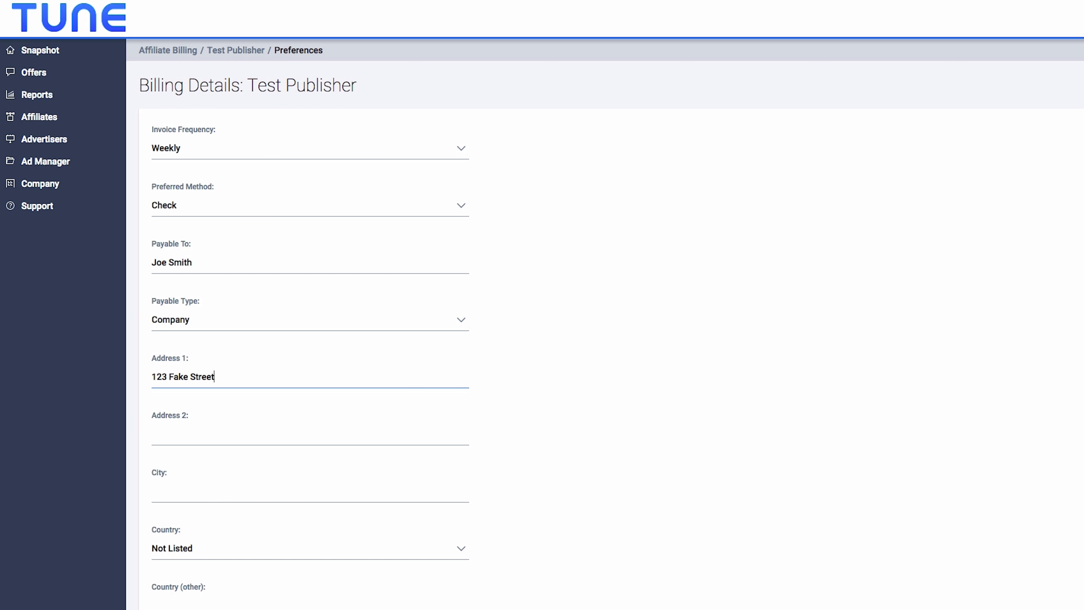
type("Montgomer")
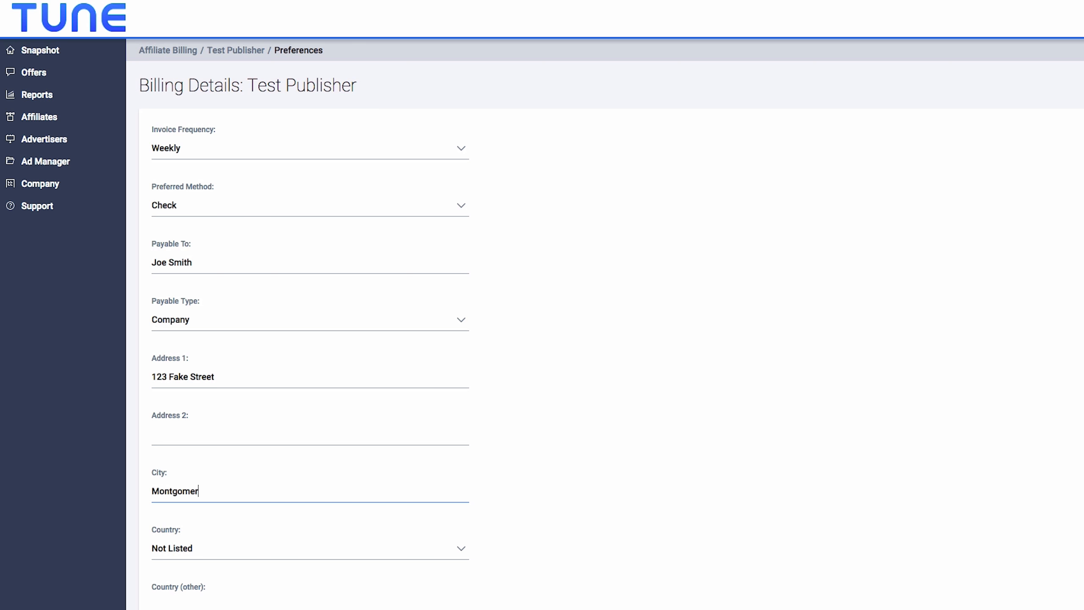
Set the billing country to United States and state Alabama, then save the preferences.
left_click(308, 548)
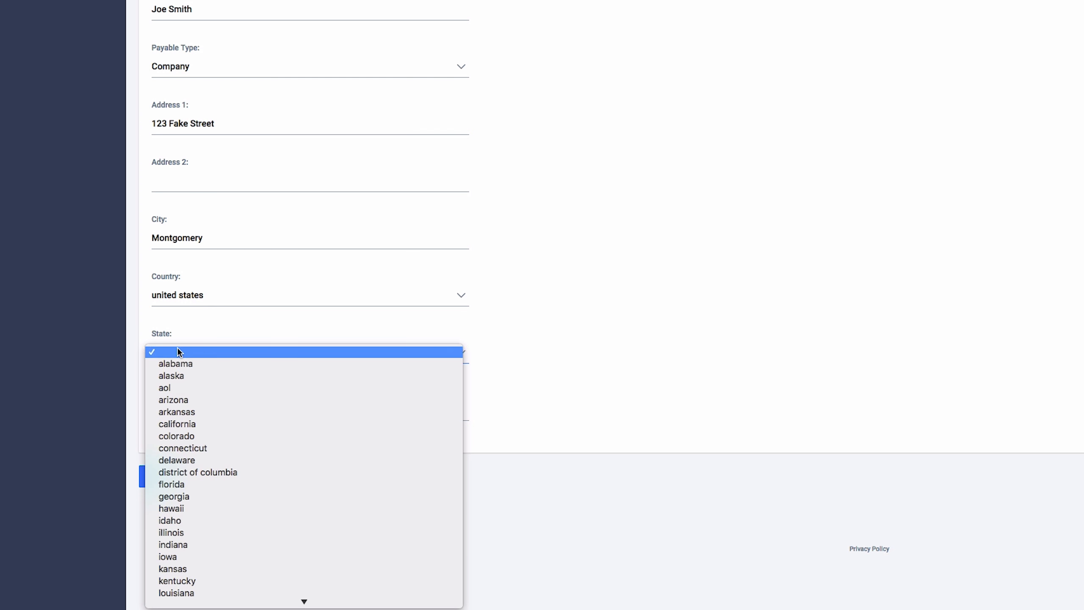
left_click(175, 364)
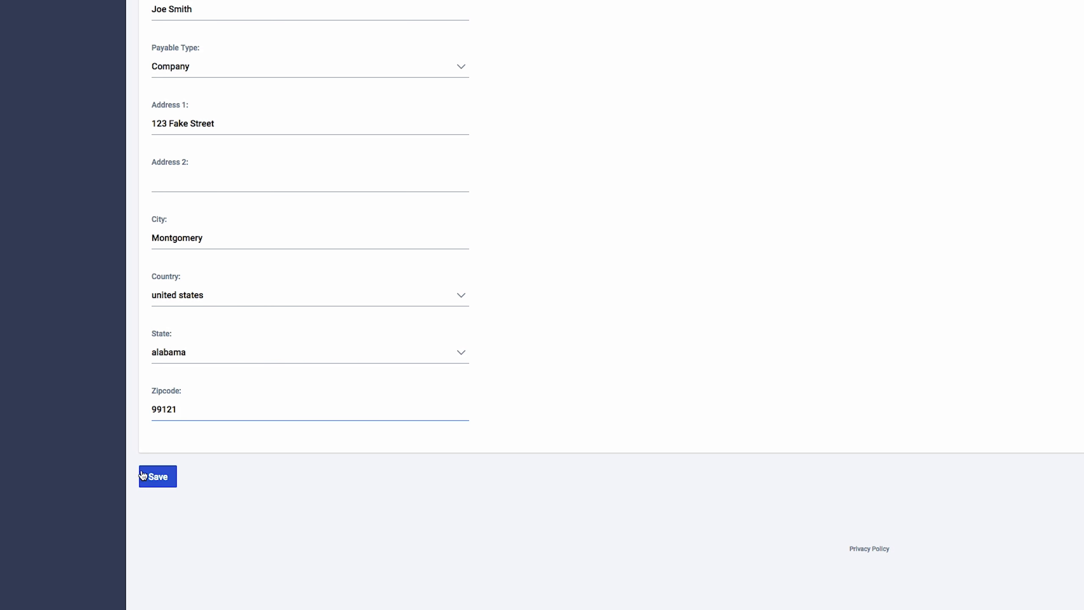
left_click(158, 476)
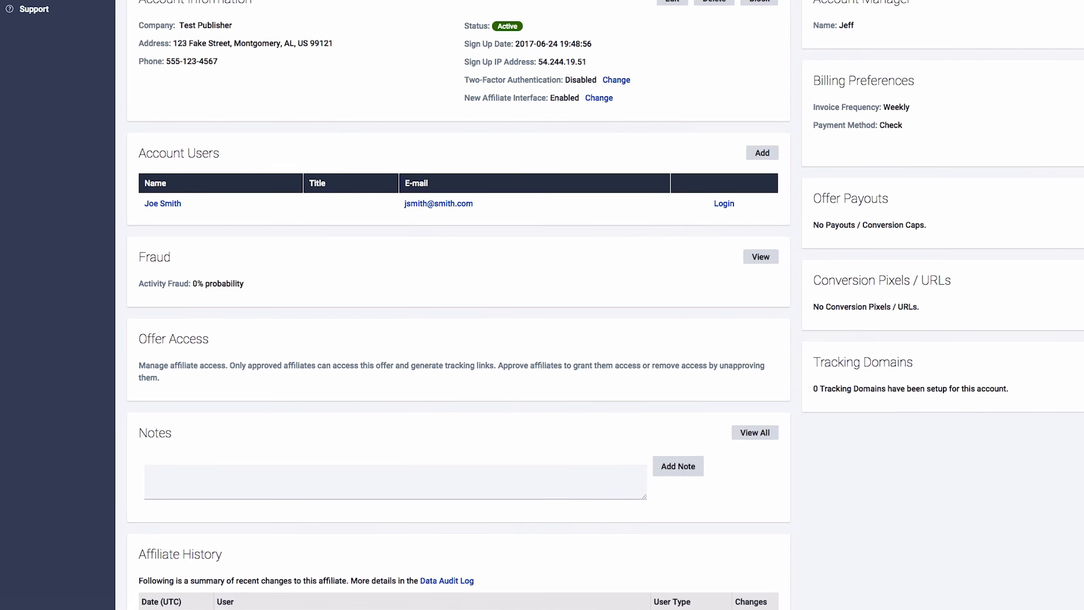